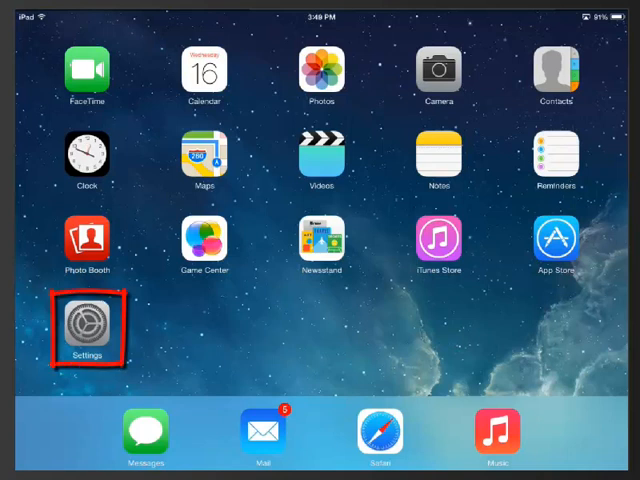
Reach the Mail, Contacts, Calendars page in Settings listing the Exchange account
click(88, 328)
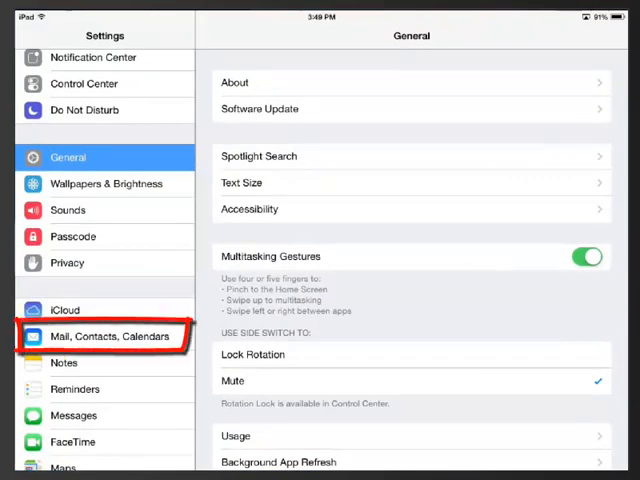
click(104, 336)
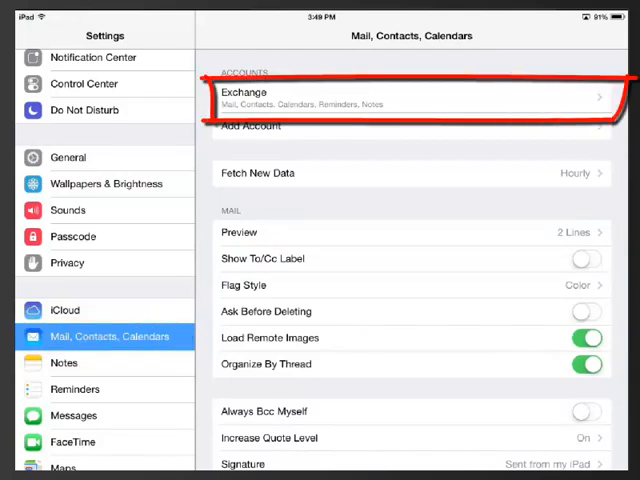
Show the Exchange account's Mail Days to Sync options, currently 1 Week
click(410, 98)
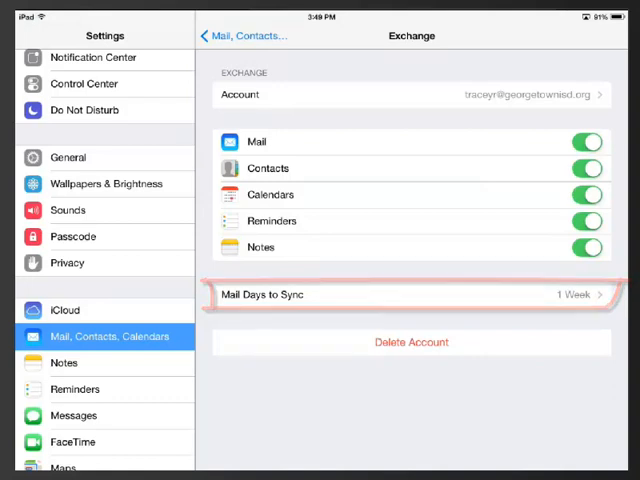
click(412, 294)
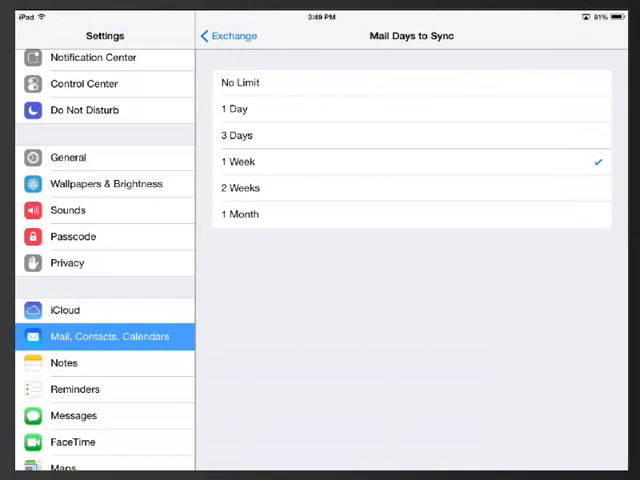